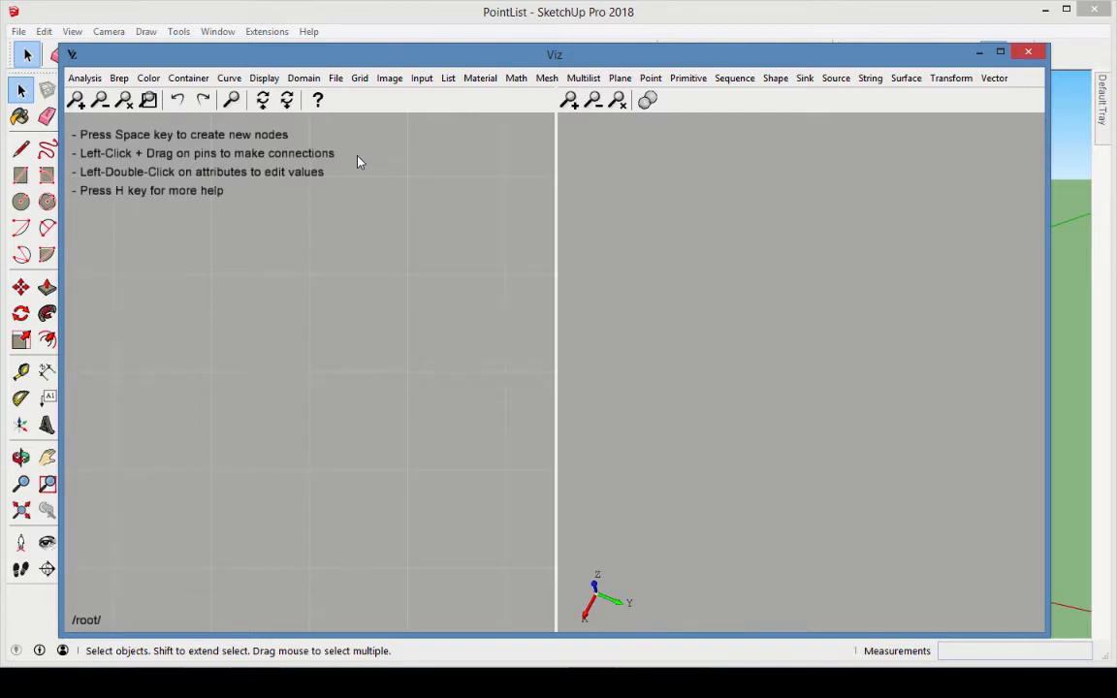
- Add a Rectangular Grid node from the Grid menu so the grid previews in the viewport
{"action": "left_click", "coordinate": [359, 77]}
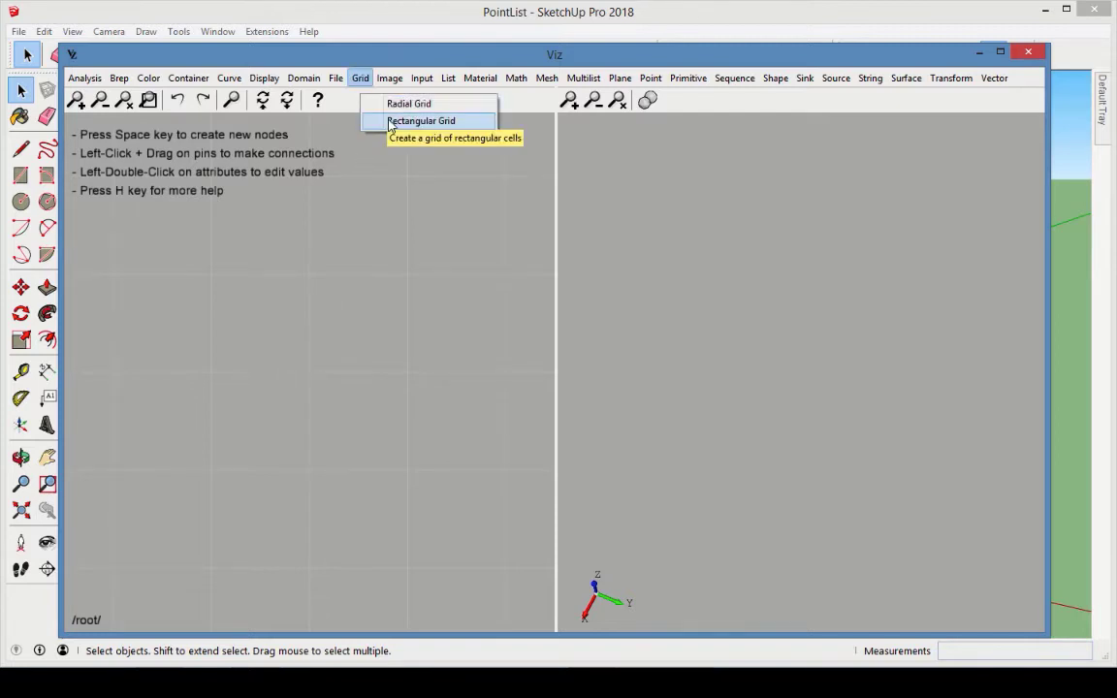
{"action": "left_click", "coordinate": [422, 120]}
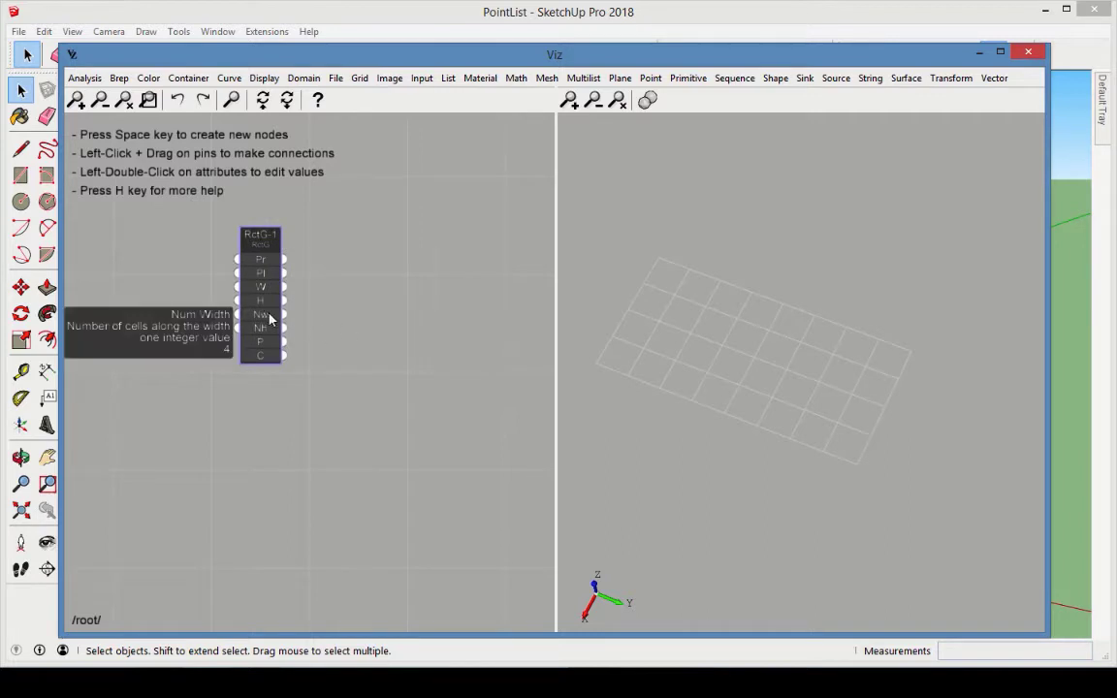
{"action": "mouse_move", "coordinate": [339, 382]}
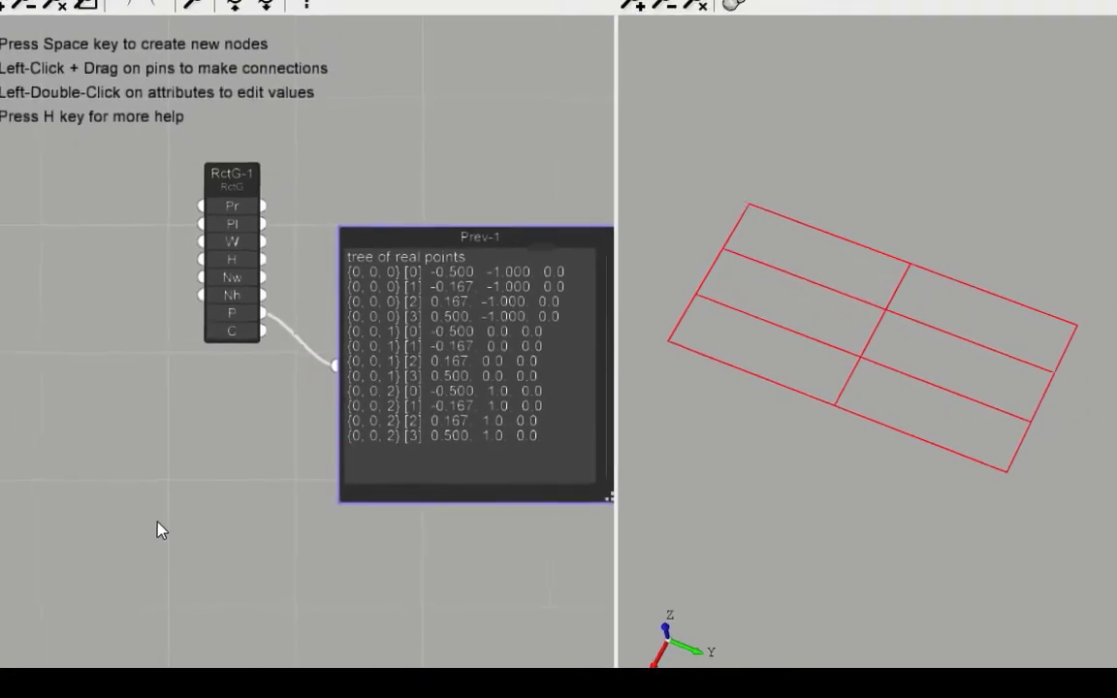
- Add a Preview node from the Display menu to list the grid's twelve point coordinates
{"action": "left_click", "coordinate": [265, 77]}
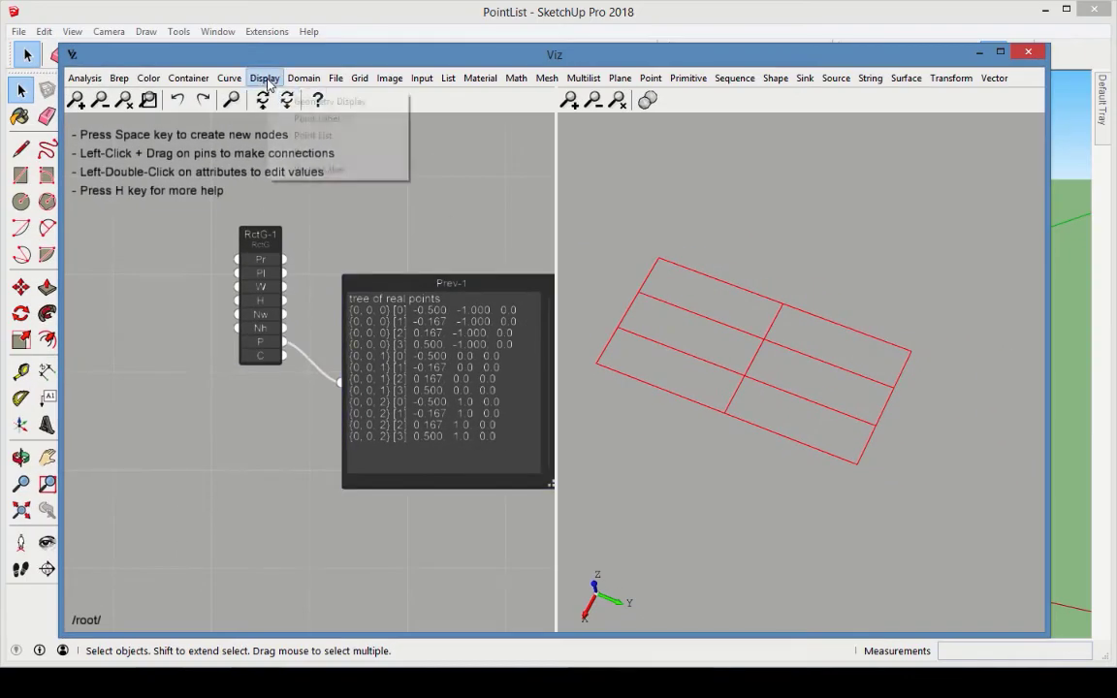
- Add a Point List node on RctG P and set its M mode to Path
{"action": "left_click", "coordinate": [317, 118]}
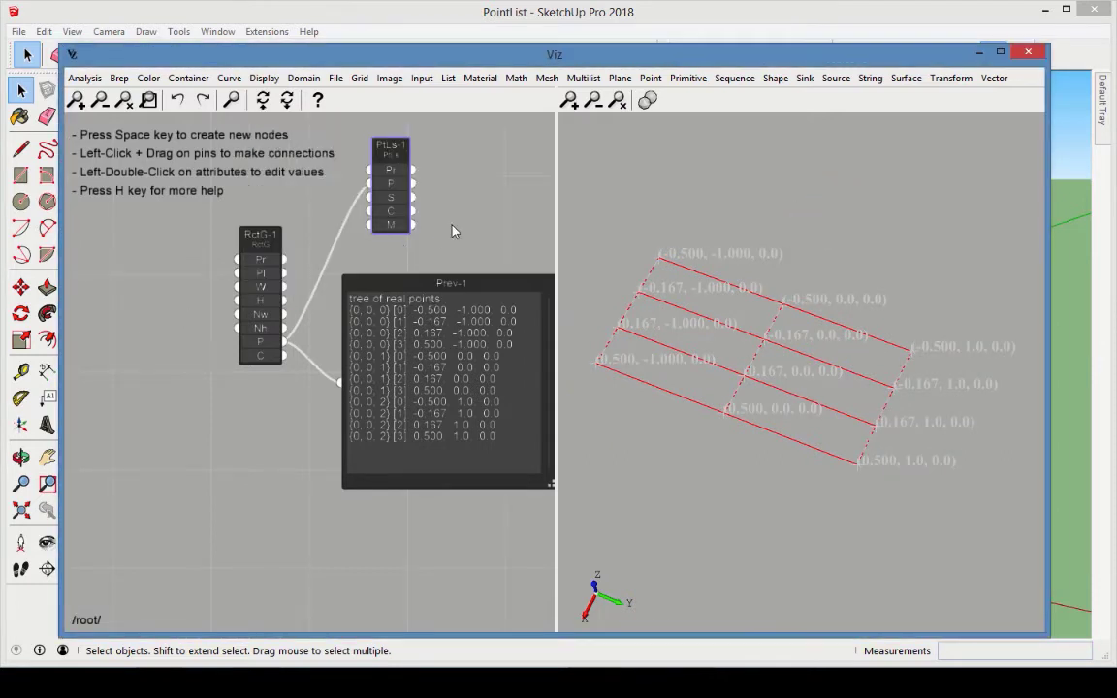
{"action": "mouse_move", "coordinate": [399, 233]}
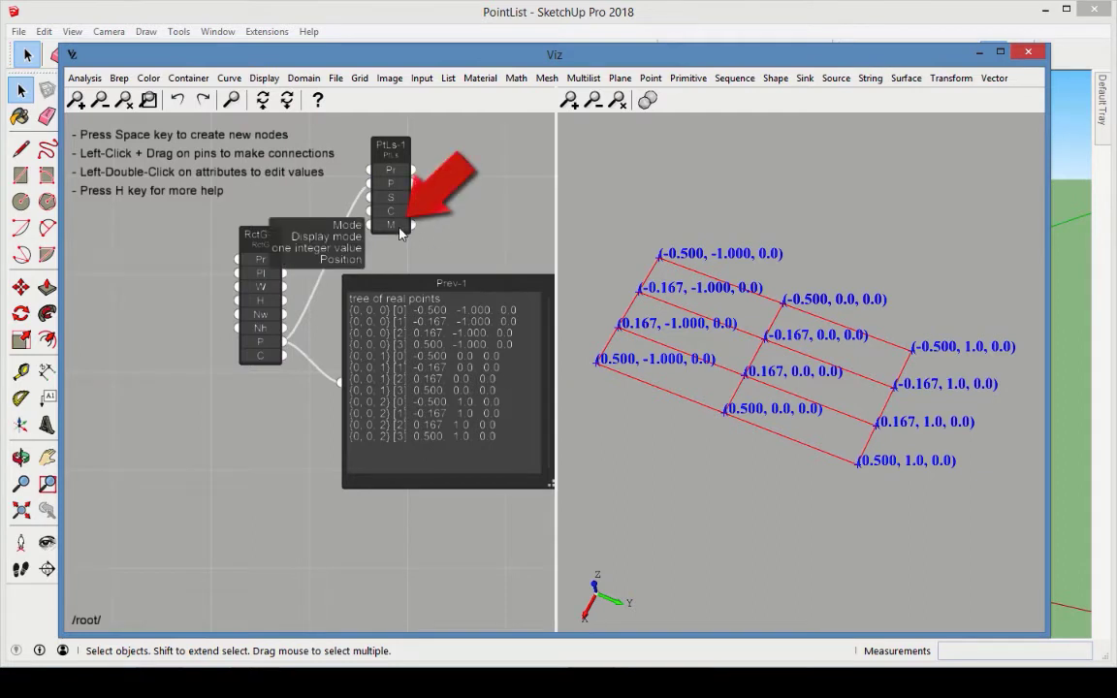
{"action": "left_click", "coordinate": [407, 228]}
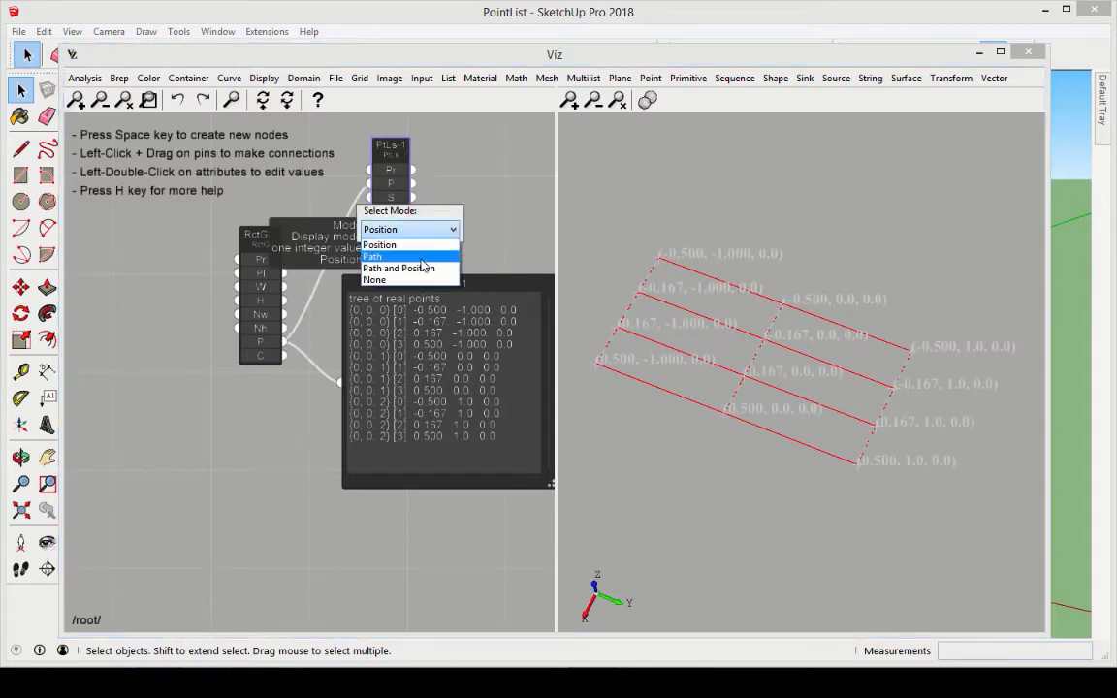
{"action": "left_click", "coordinate": [373, 256]}
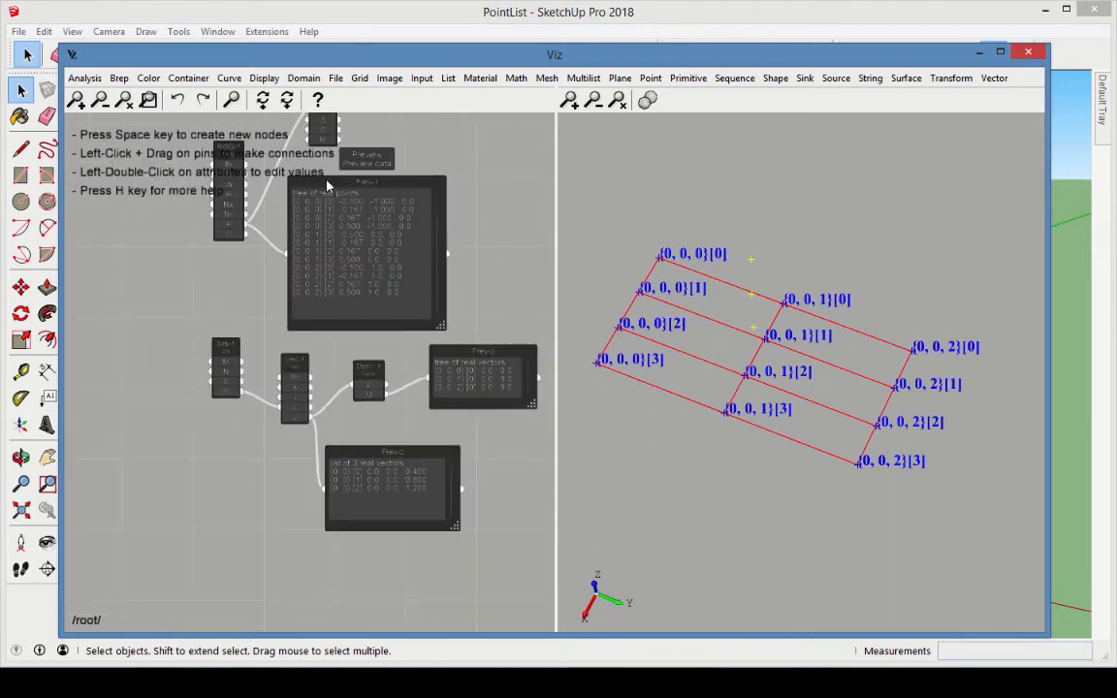
- Add a Move node translating RctG P by the DpnL vector tree
{"action": "left_click", "coordinate": [950, 77]}
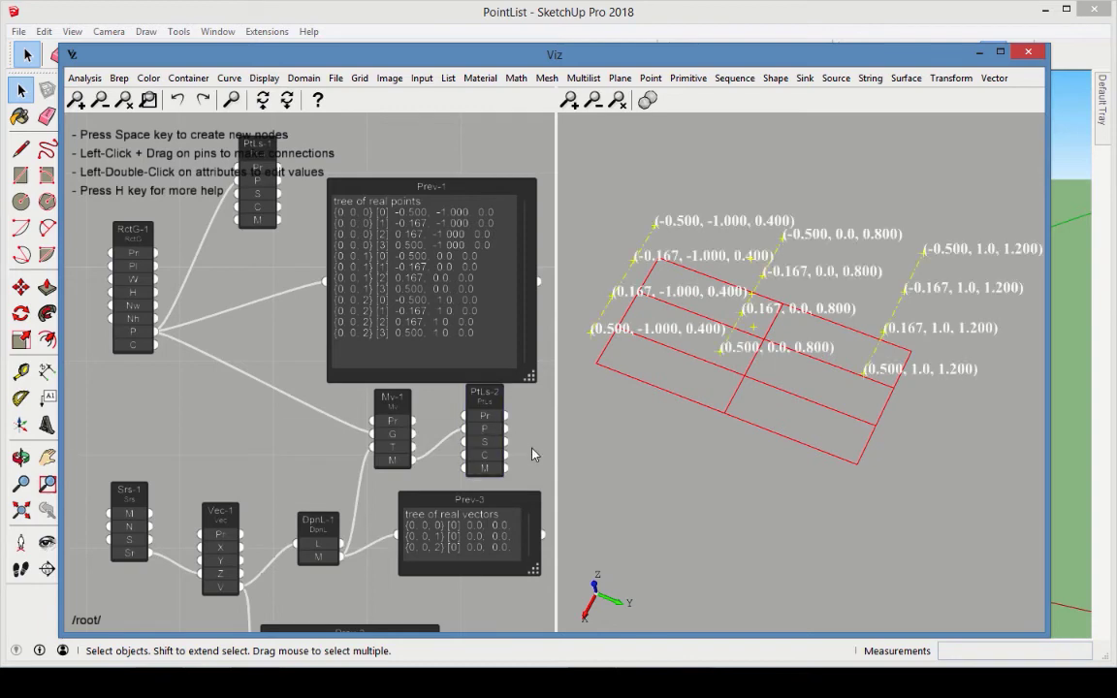
- Select PtLs-2 and bring up its M attribute's Select Mode choices
{"action": "left_click", "coordinate": [484, 441]}
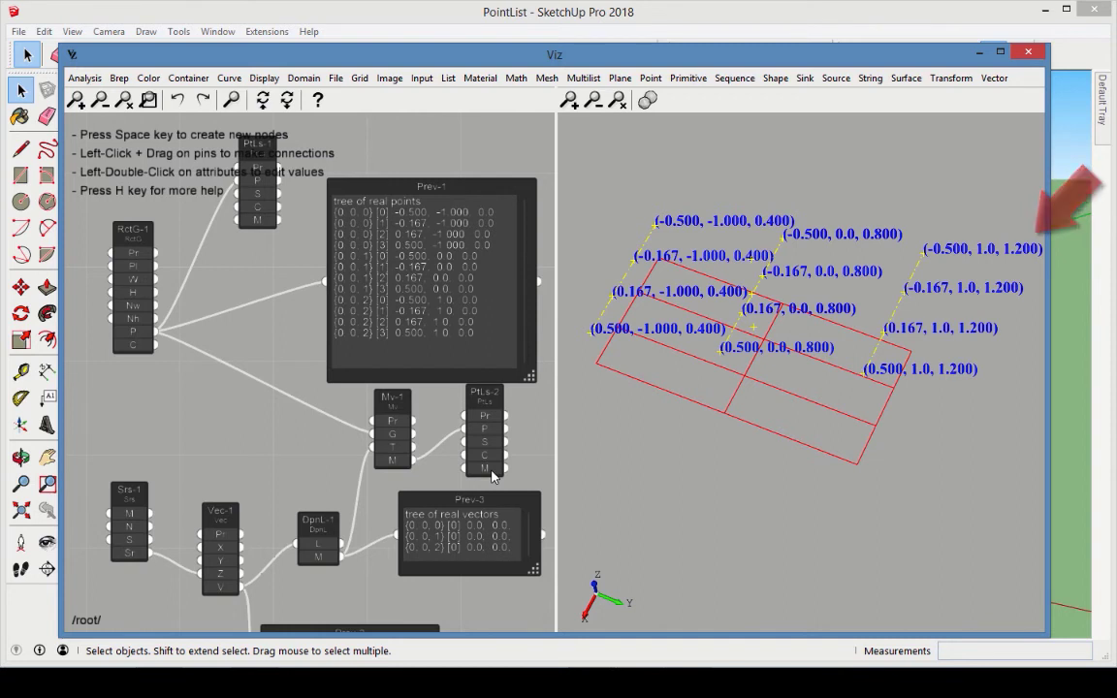
{"action": "left_click", "coordinate": [498, 473]}
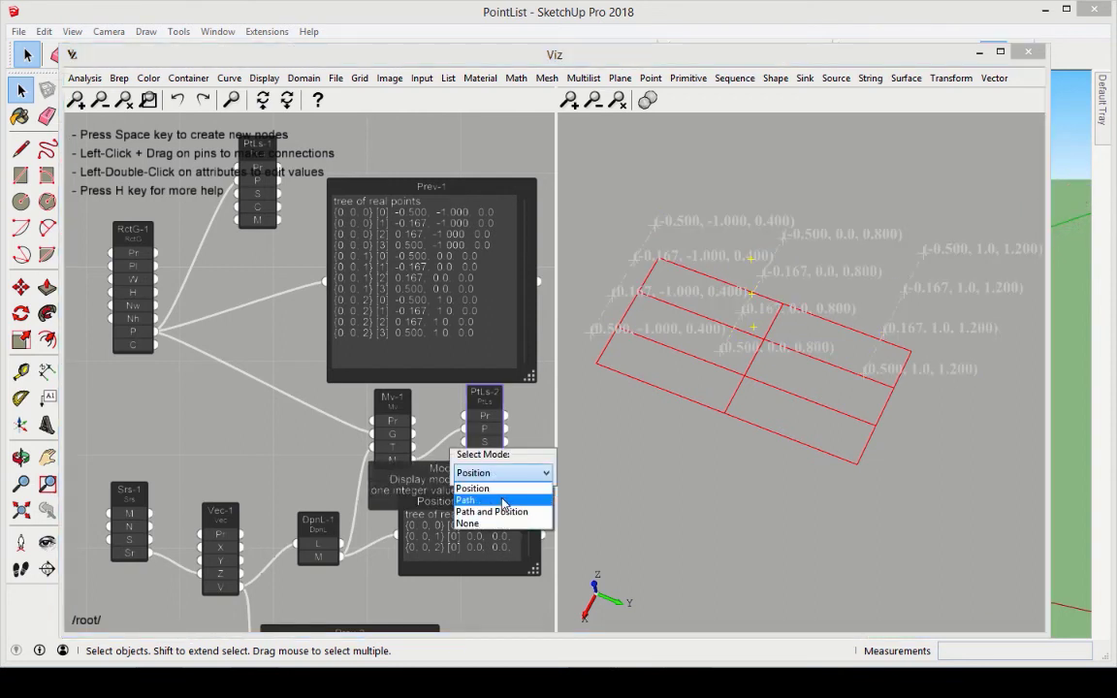